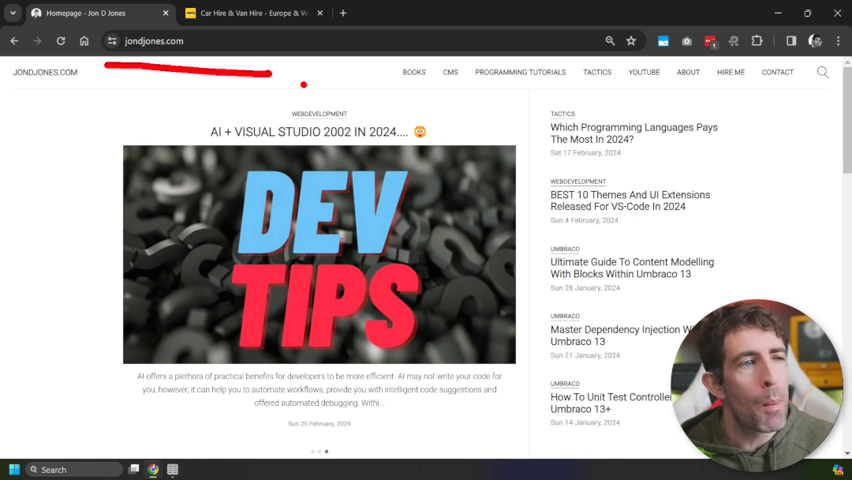
# Go to the JavaScript tutorials list on jondjones.com
pyautogui.click(632, 132)
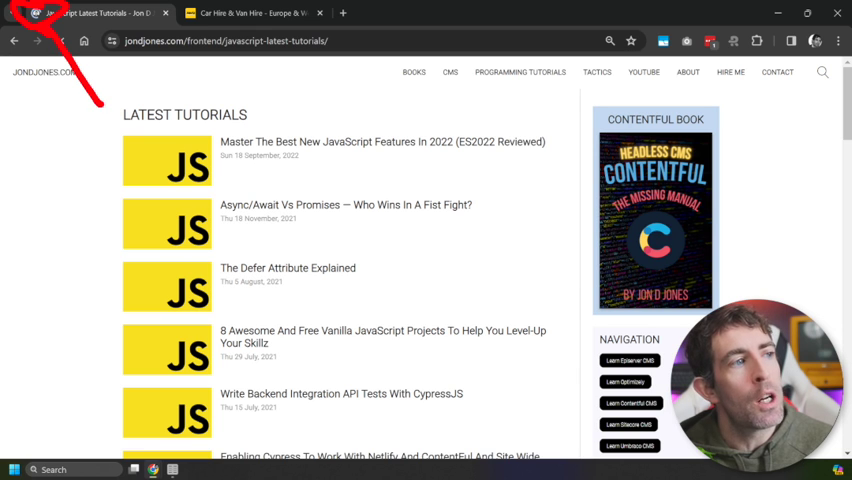
pyautogui.click(252, 12)
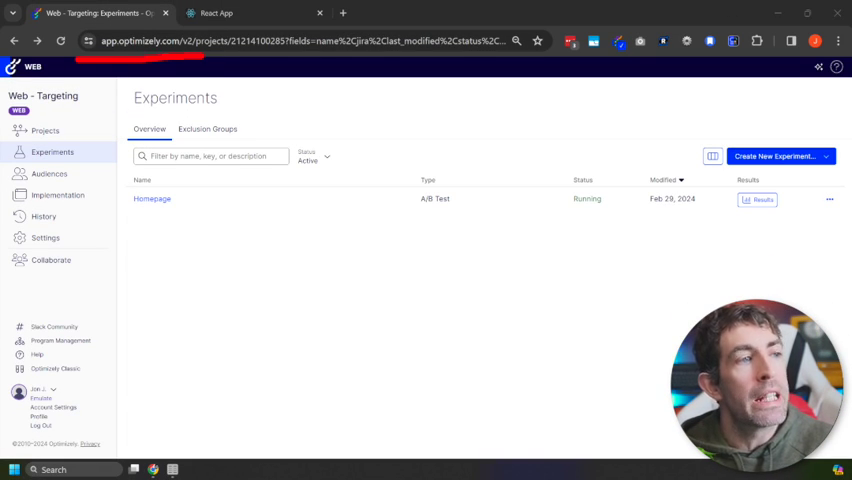
pyautogui.moveTo(100, 172)
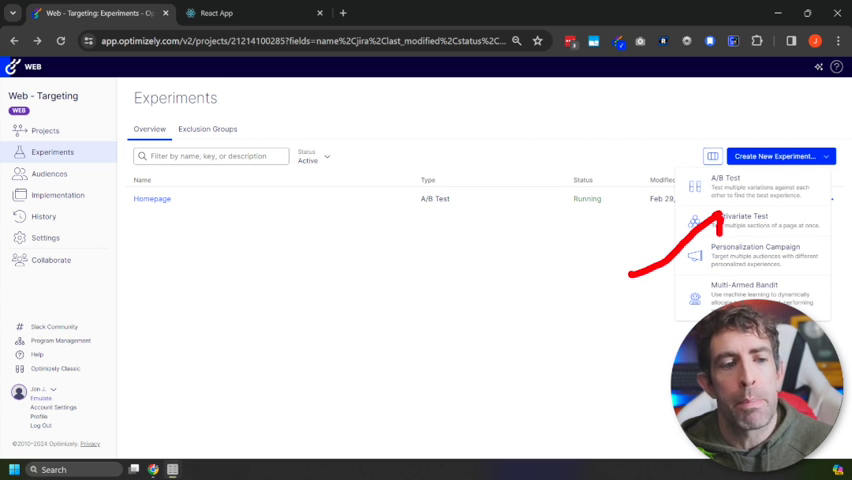
# Choose A/B Test from the Create New Experiment menu
pyautogui.click(728, 178)
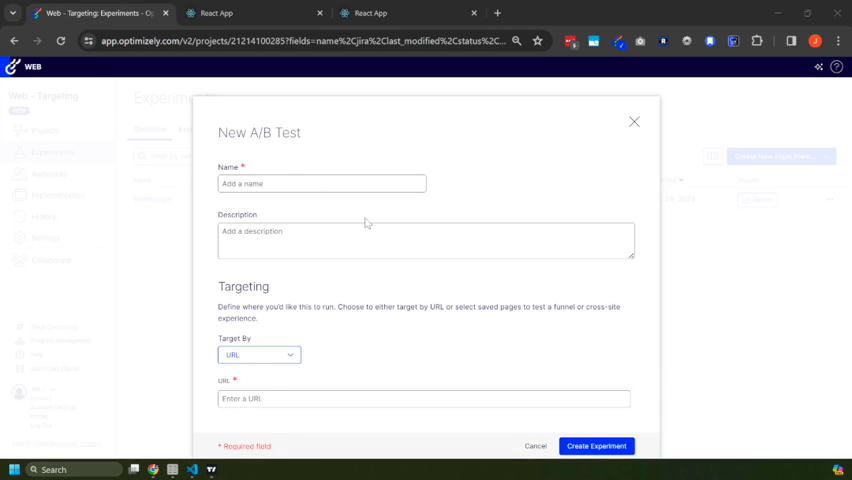
pyautogui.moveTo(330, 328)
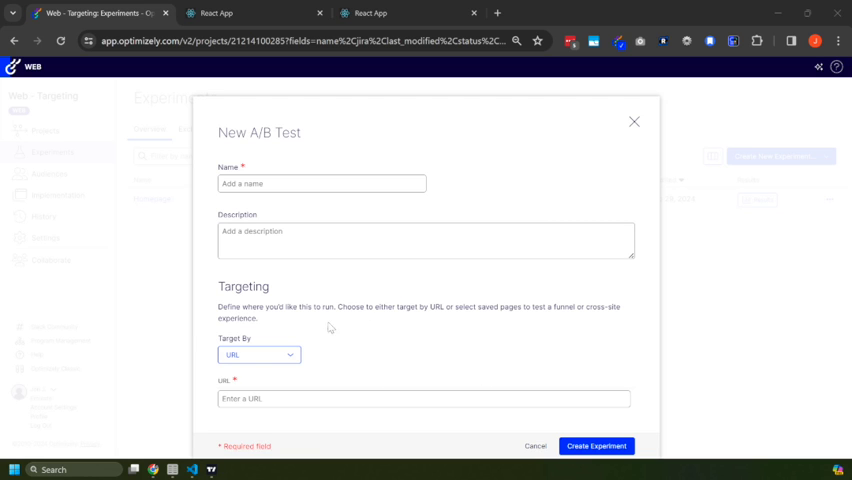
pyautogui.write('https://optimizely-dynamic-selector.netlify.app/')
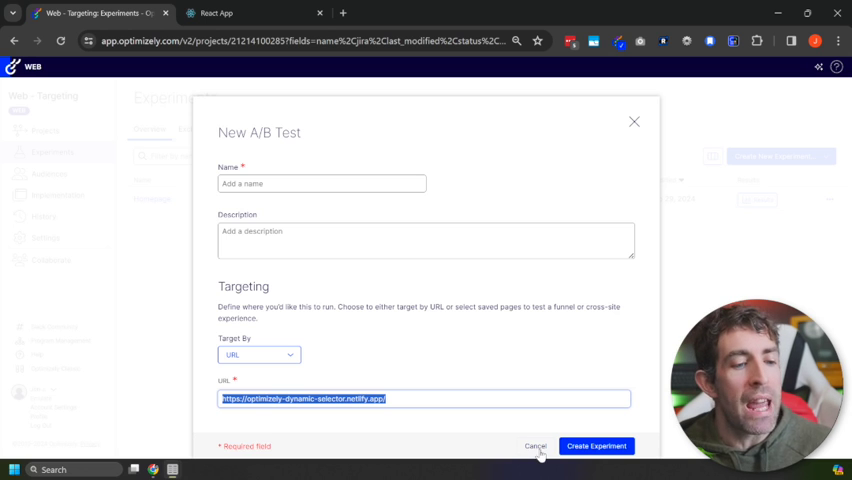
pyautogui.click(536, 446)
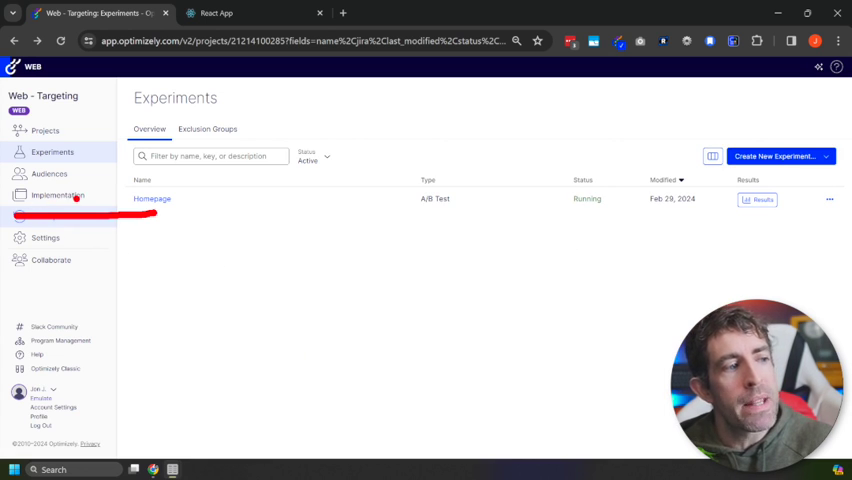
# Create a new Implementation page and review its Page Settings and Conditions
pyautogui.click(56, 196)
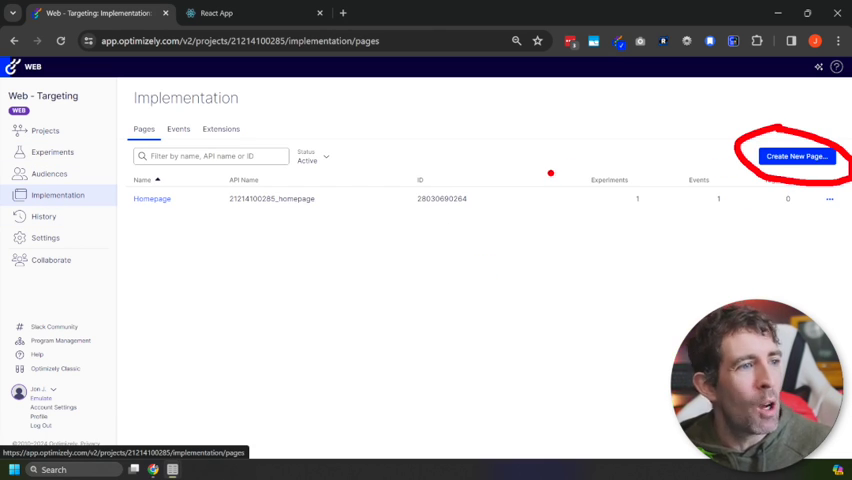
pyautogui.click(796, 156)
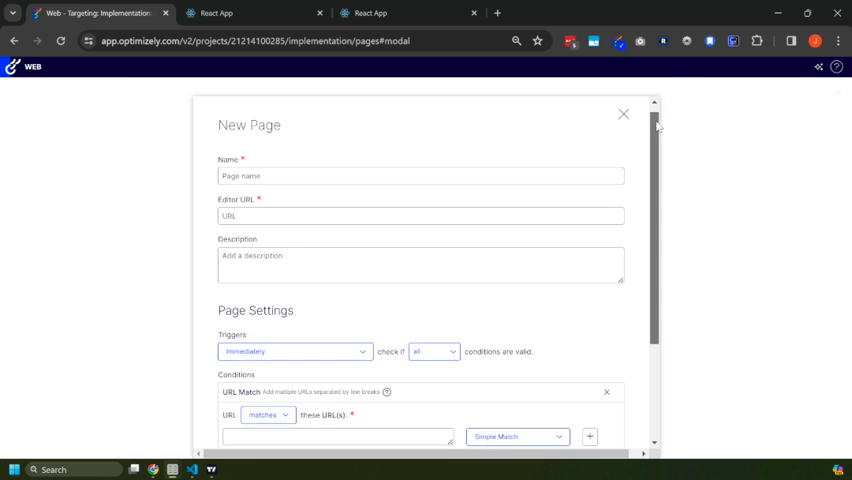
pyautogui.scroll(-3)
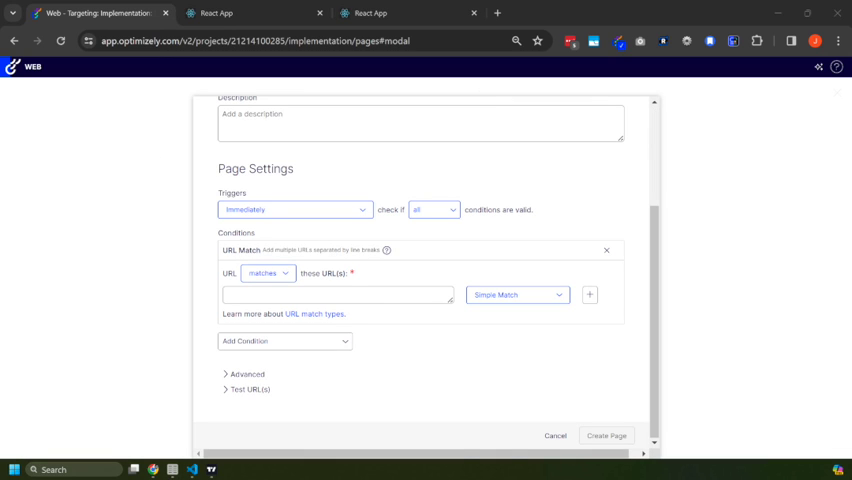
pyautogui.click(296, 208)
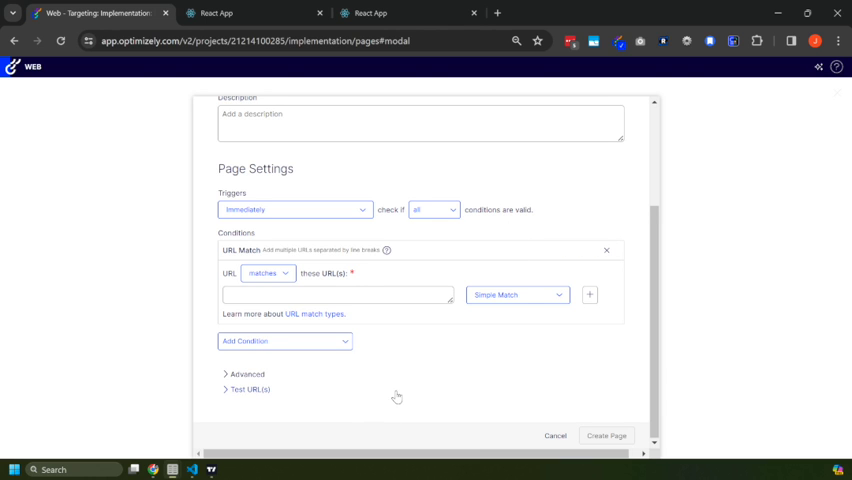
pyautogui.click(248, 388)
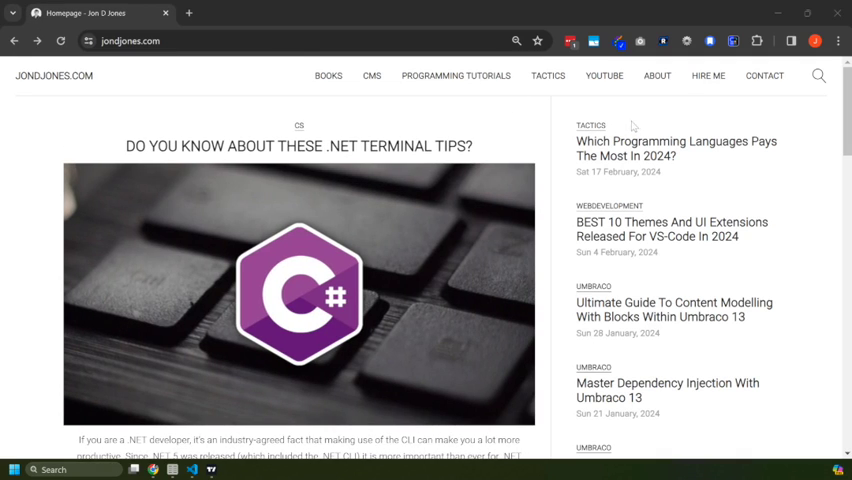
# Return to the Optimizely New Page form with Test URL(s) expanded
pyautogui.click(676, 148)
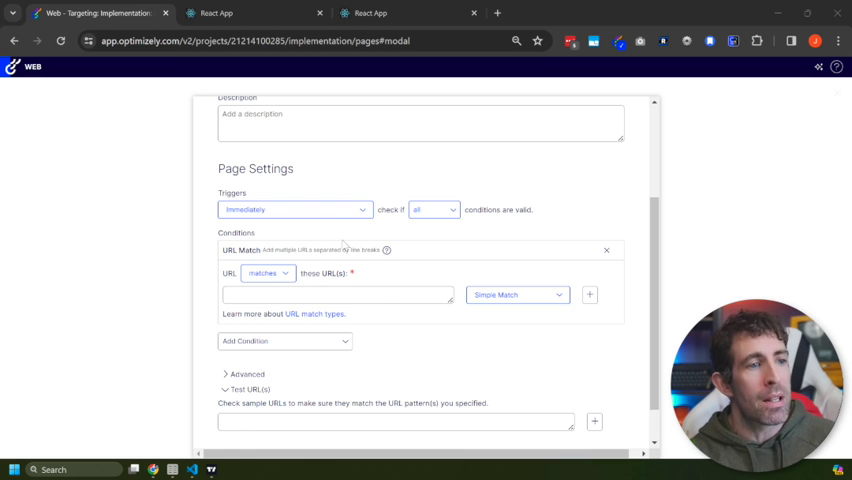
pyautogui.click(294, 208)
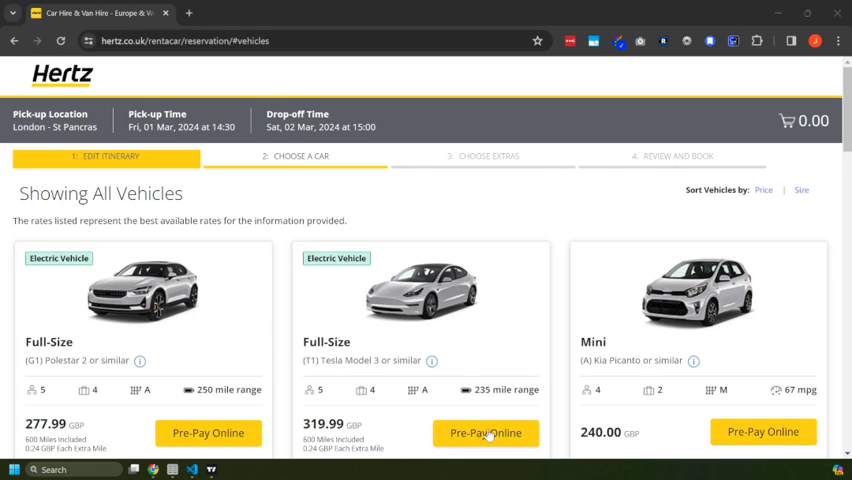
# Select Pre-Pay Online on the full-size Tesla Model 3 rental
pyautogui.click(486, 432)
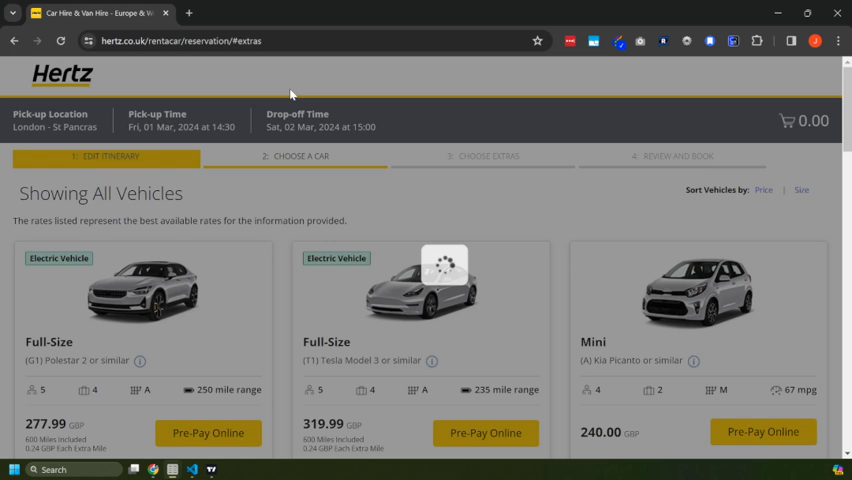
pyautogui.click(484, 432)
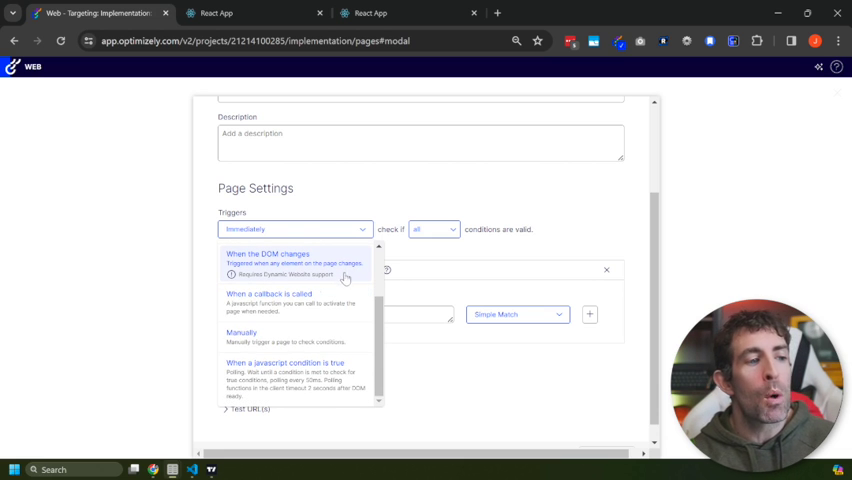
pyautogui.moveTo(276, 304)
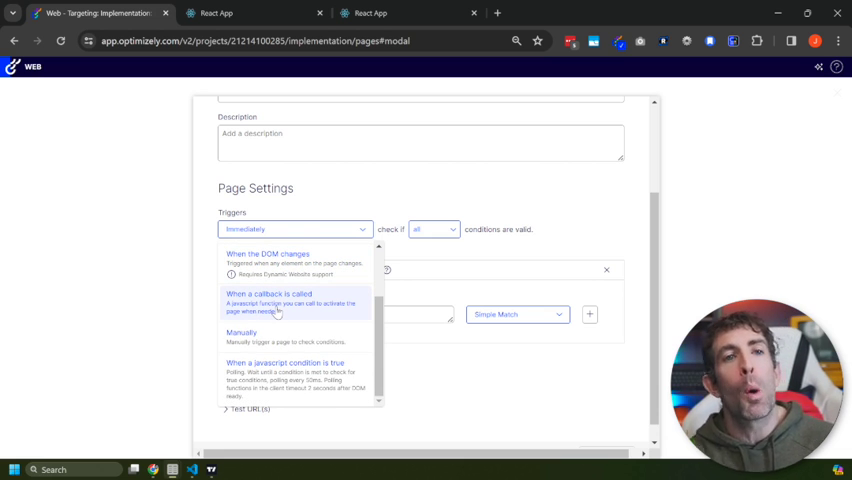
pyautogui.moveTo(270, 378)
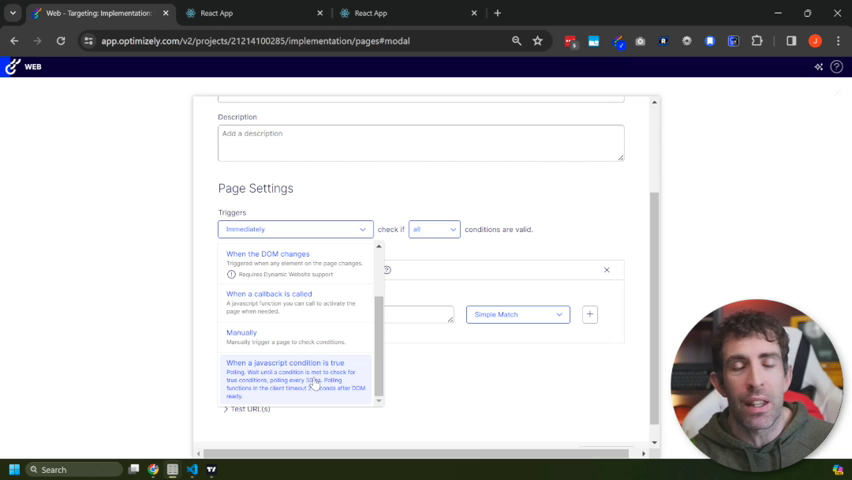
# Set the page trigger to 'When the DOM changes'
pyautogui.click(240, 332)
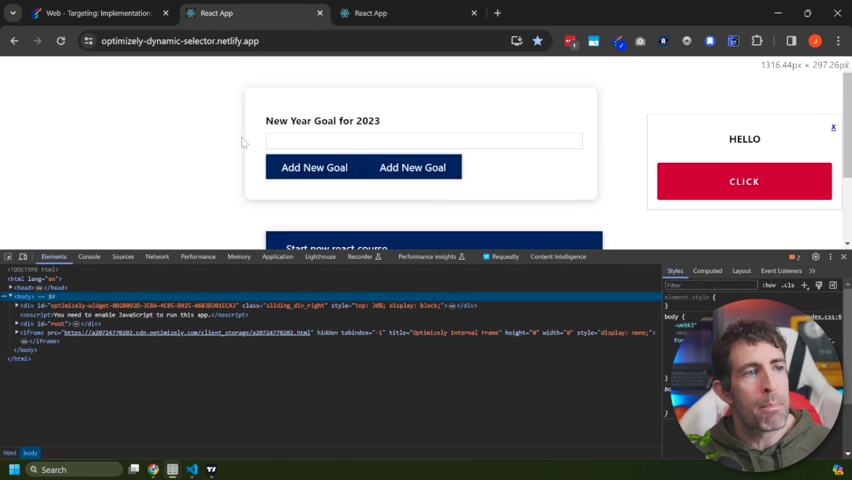
pyautogui.moveTo(324, 104)
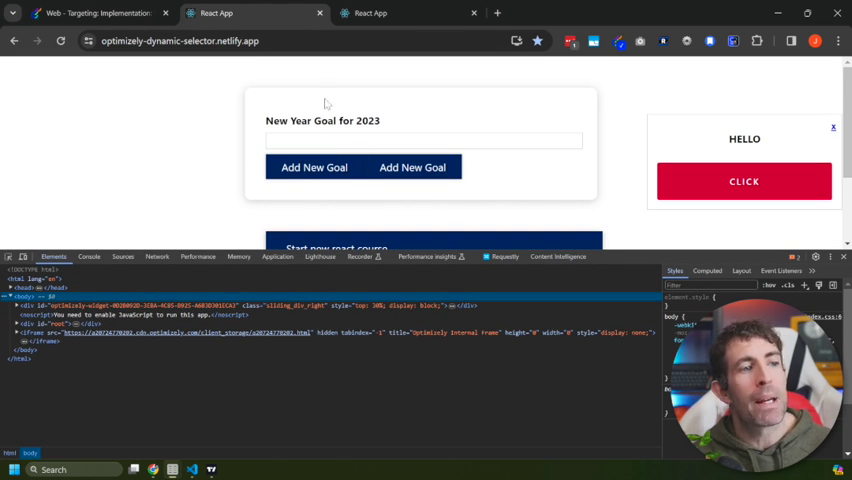
pyautogui.moveTo(252, 172)
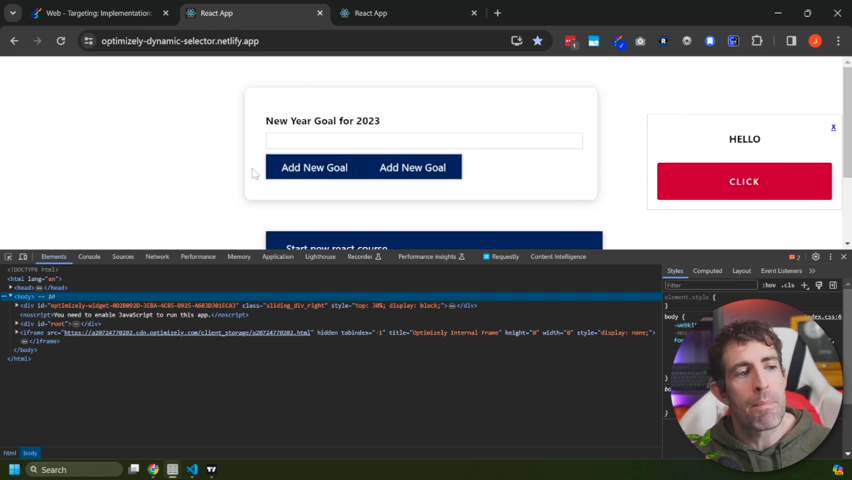
# Inspect the 'Start new react course' goal item to read its goal-item class
pyautogui.scroll(-3)
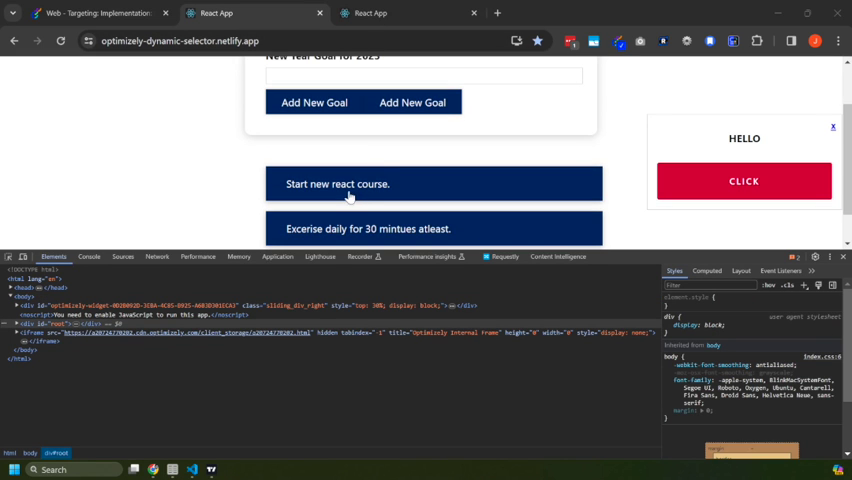
pyautogui.rightClick(348, 184)
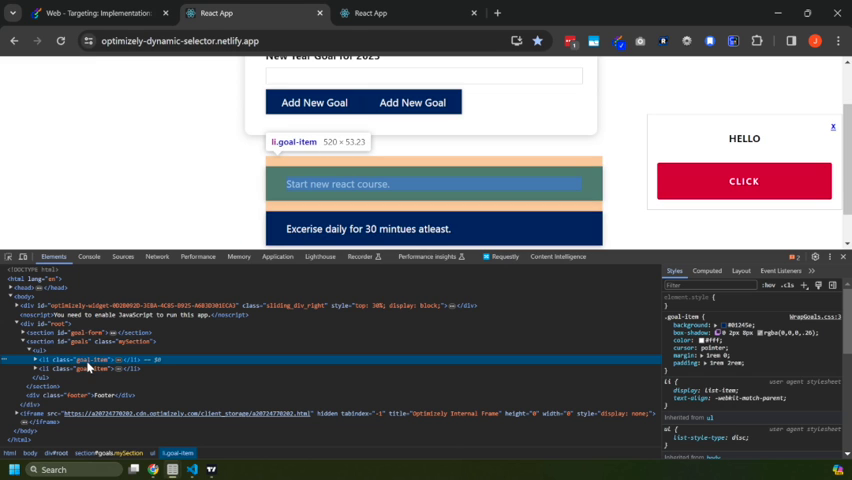
pyautogui.moveTo(740, 120)
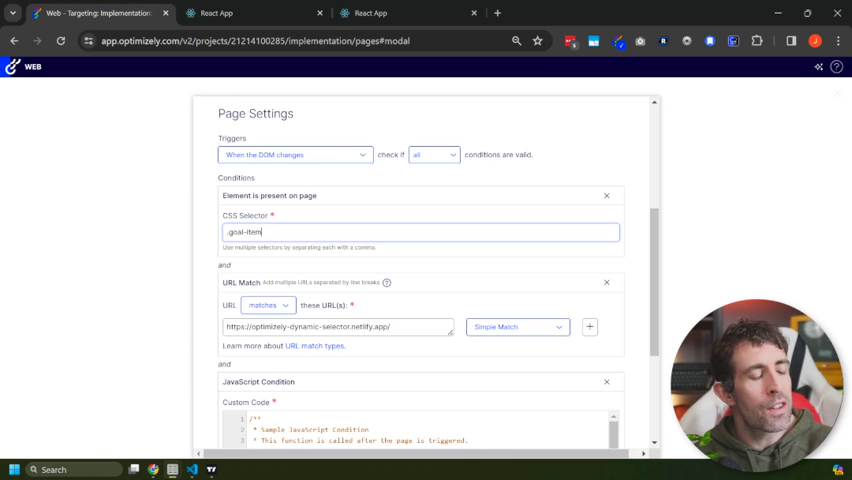
pyautogui.moveTo(256, 270)
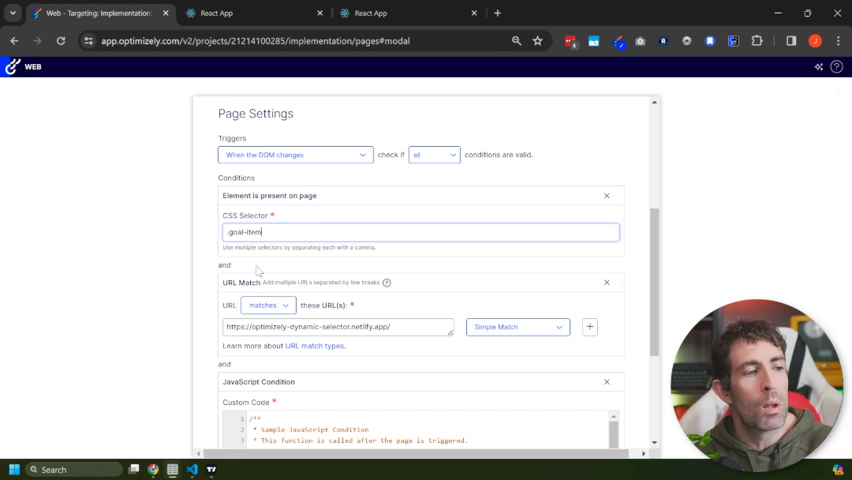
# Remove the JavaScript Condition, leaving the .goal-item and URL match conditions
pyautogui.scroll(-3)
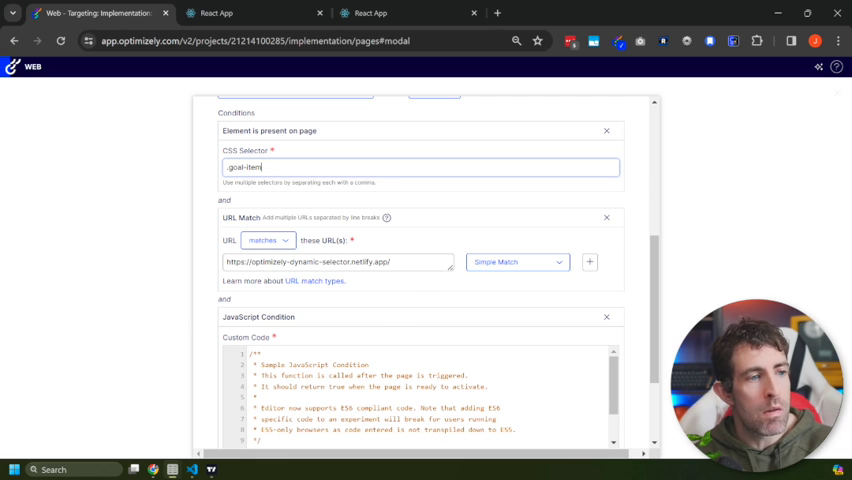
pyautogui.click(212, 12)
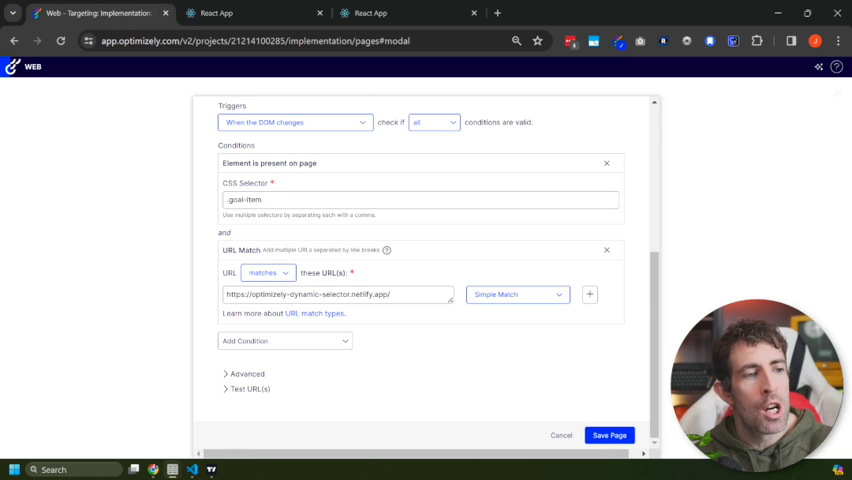
# Adjust the URL Match condition, keeping a single URL with simple matching
pyautogui.click(588, 294)
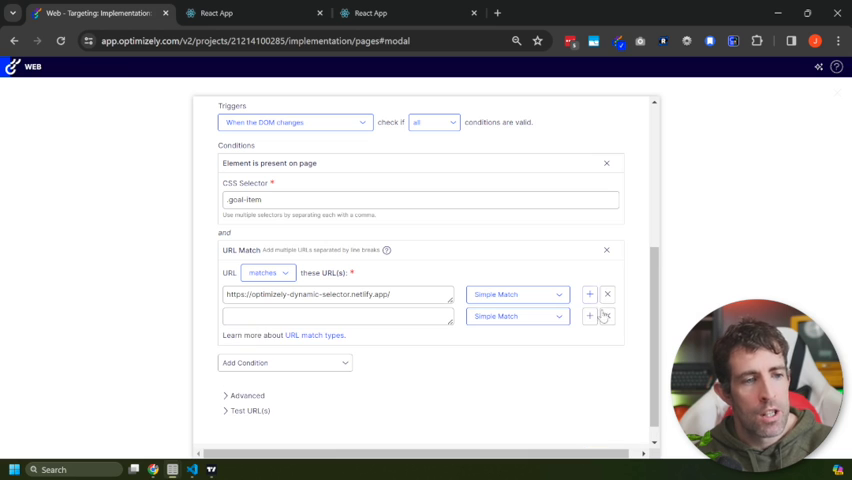
pyautogui.click(588, 316)
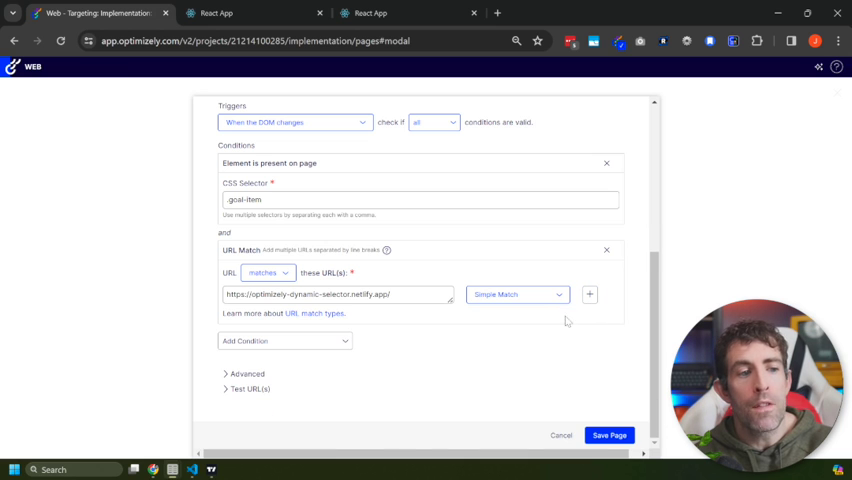
pyautogui.moveTo(272, 312)
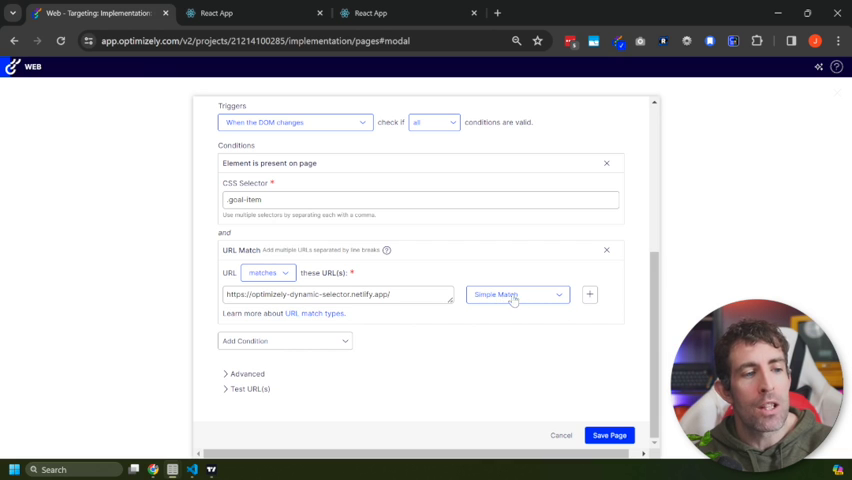
pyautogui.click(514, 294)
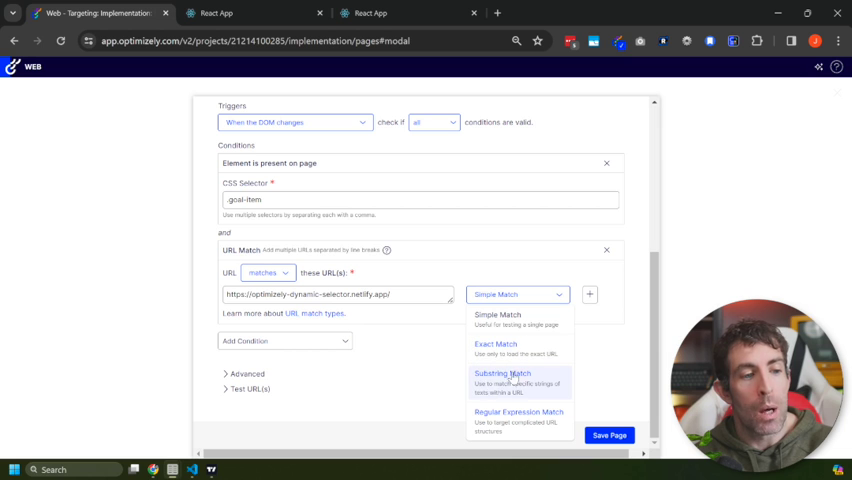
pyautogui.moveTo(510, 416)
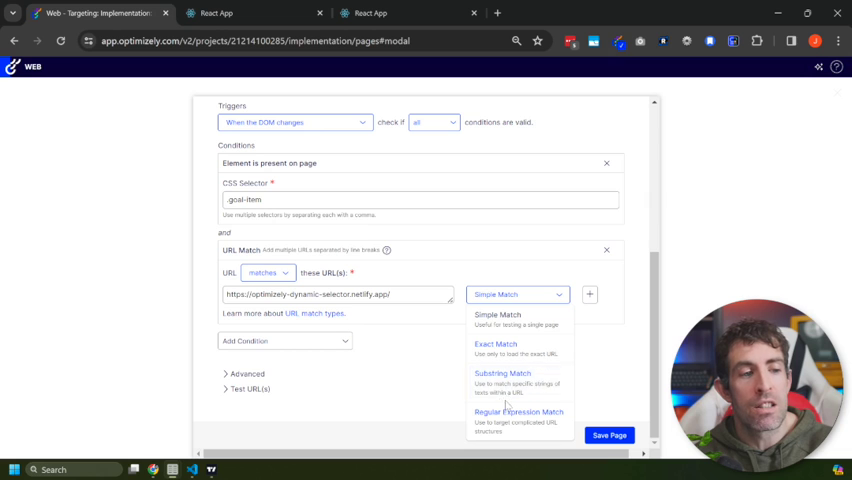
pyautogui.click(498, 314)
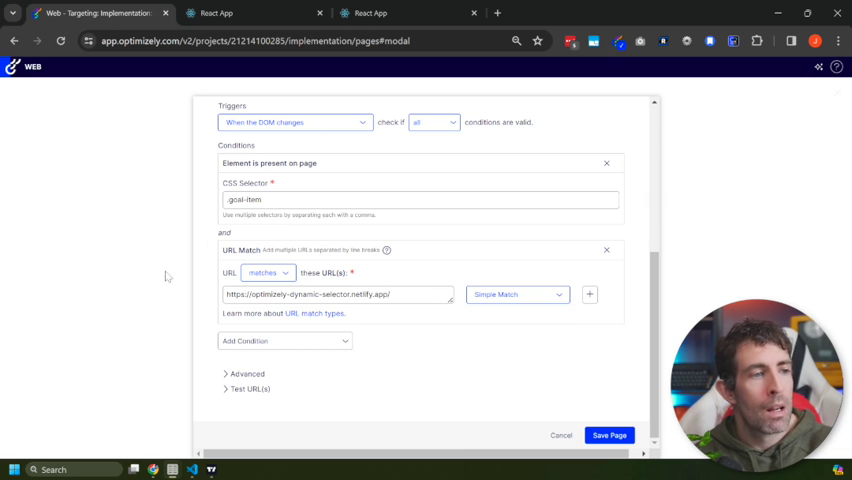
pyautogui.moveTo(284, 340)
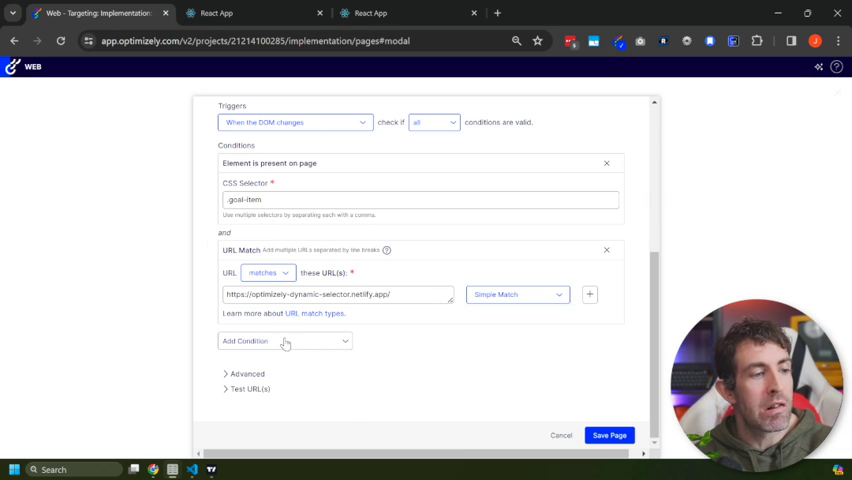
# Append a JavaScript condition and another Element is present condition to the page
pyautogui.click(284, 340)
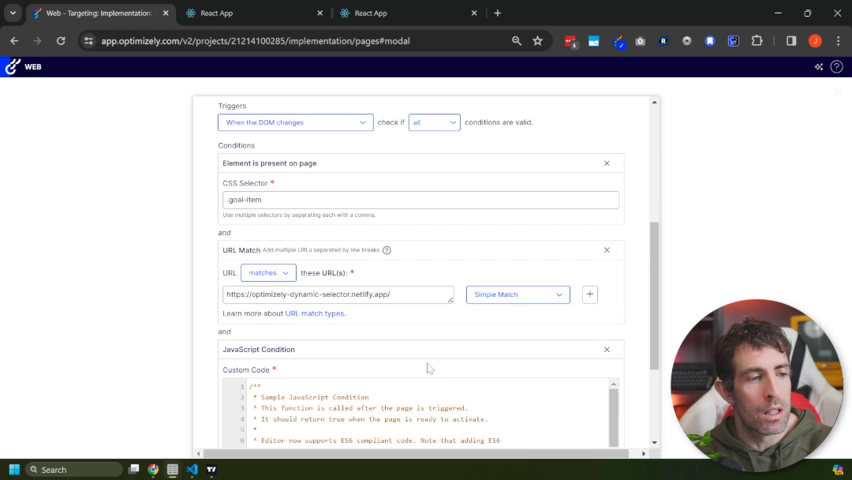
pyautogui.scroll(-3)
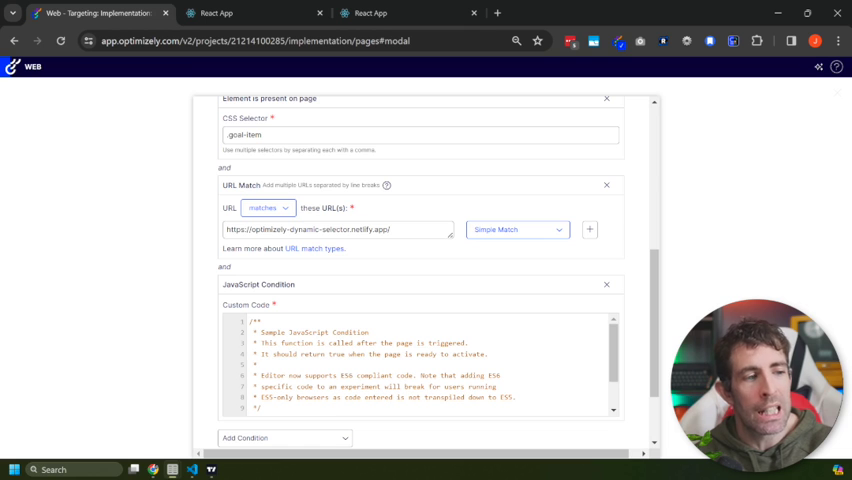
pyautogui.scroll(-3)
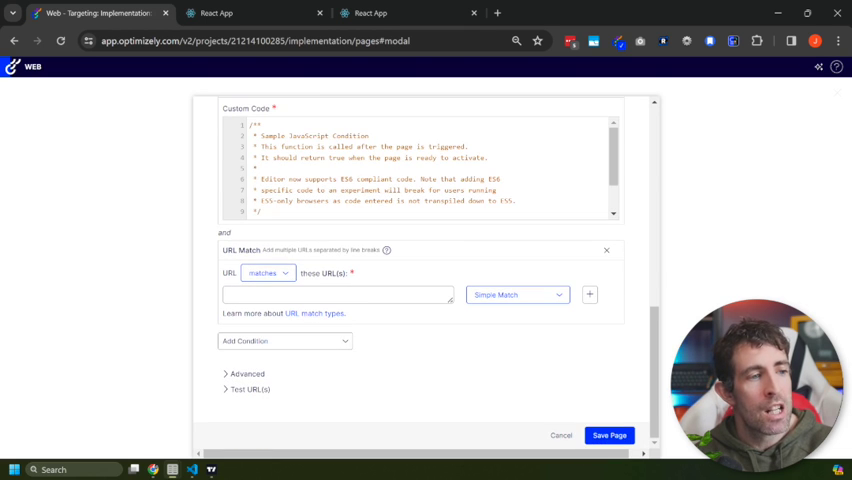
pyautogui.click(284, 340)
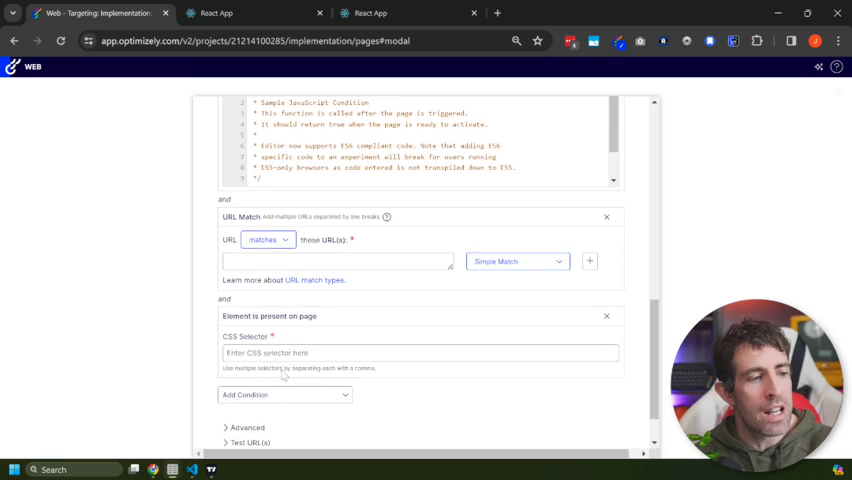
pyautogui.scroll(-3)
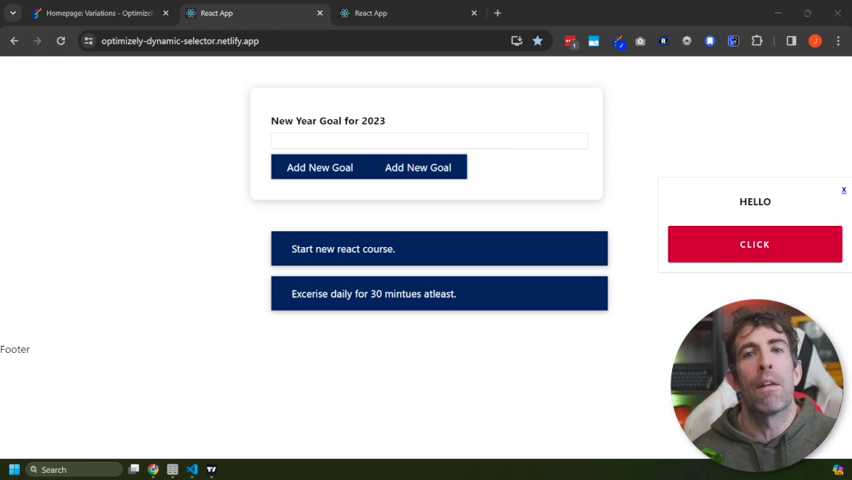
# Return to the visual editor and start an element change on the 'New Year Goal for 2023' label
pyautogui.click(100, 12)
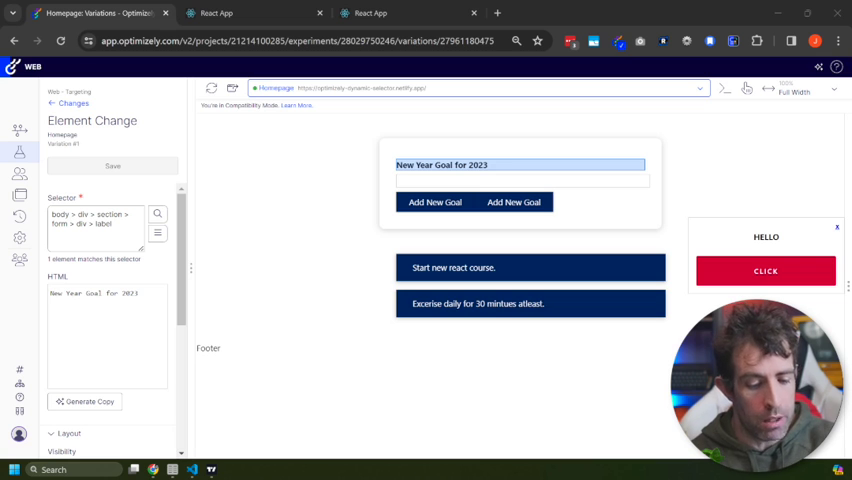
# Retarget the element change from the HELLO heading and label to the second 'Add New Goal' button
pyautogui.click(520, 180)
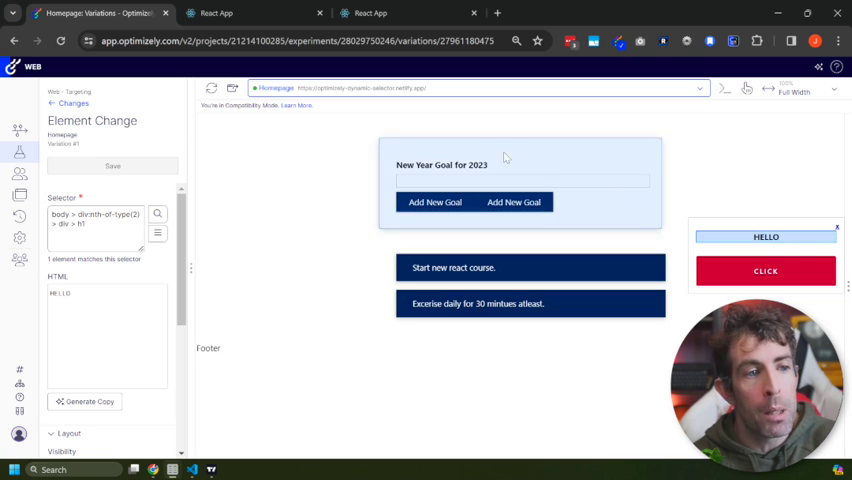
pyautogui.click(440, 164)
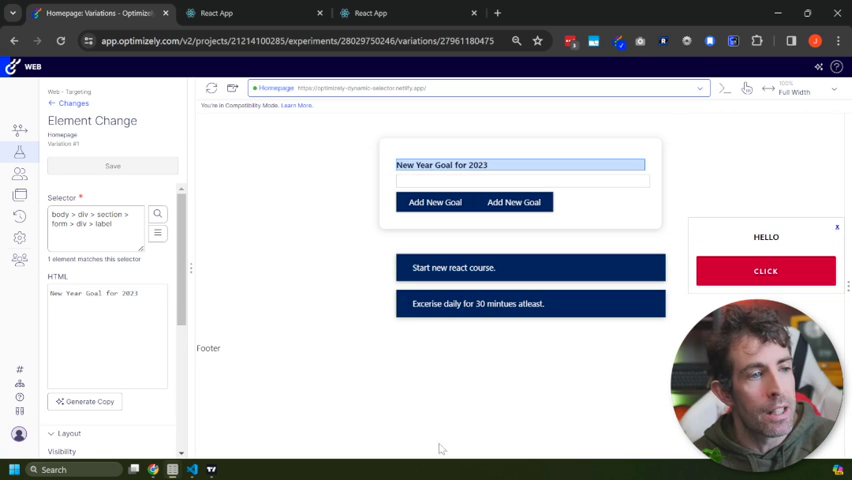
pyautogui.moveTo(132, 202)
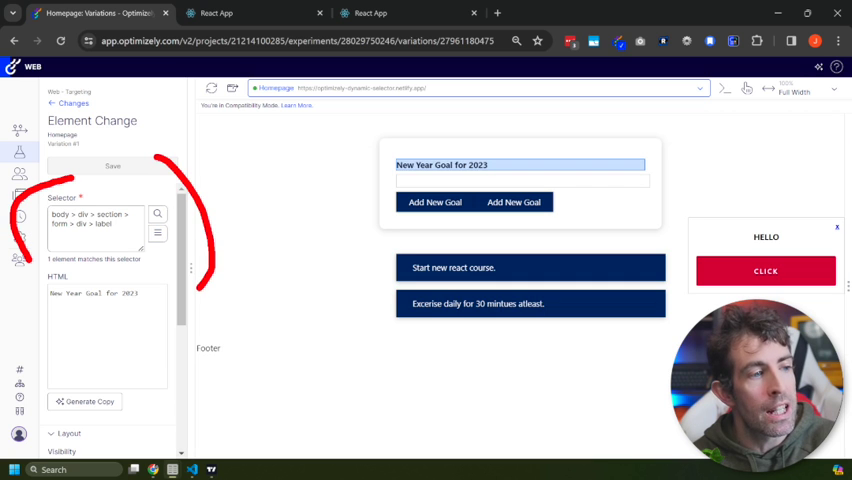
pyautogui.click(434, 202)
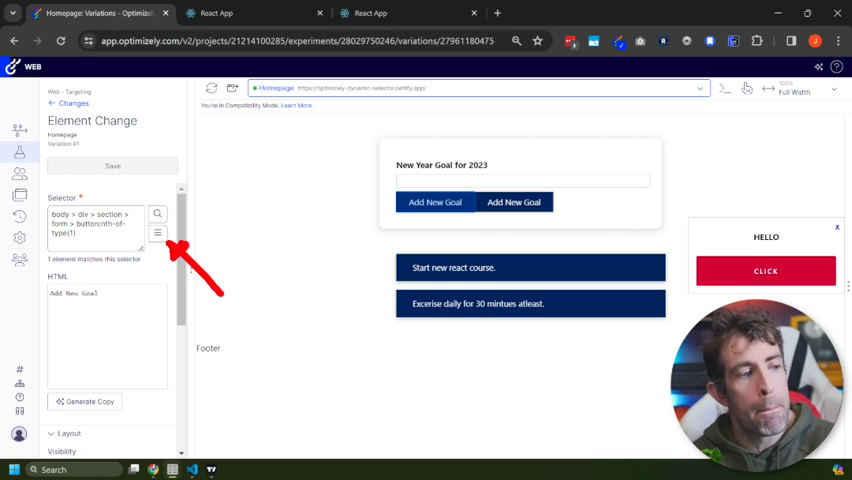
# Clear the element selector and replace it with the '.footer' class selector
pyautogui.click(156, 232)
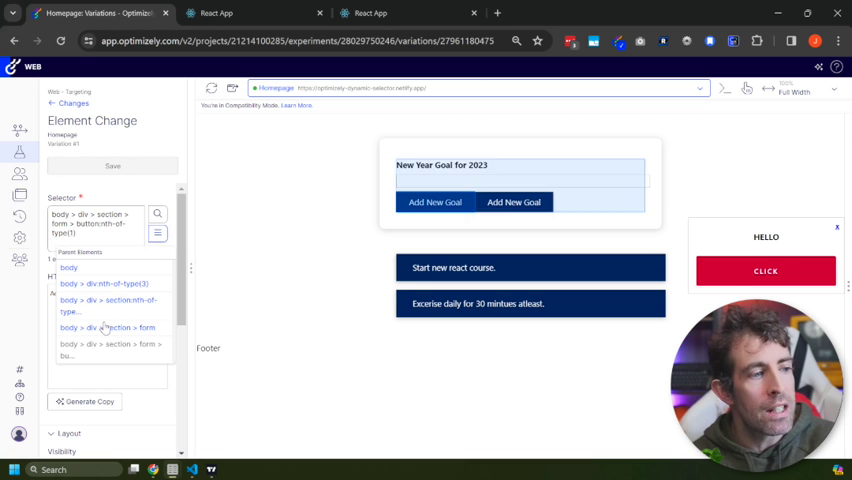
pyautogui.click(110, 328)
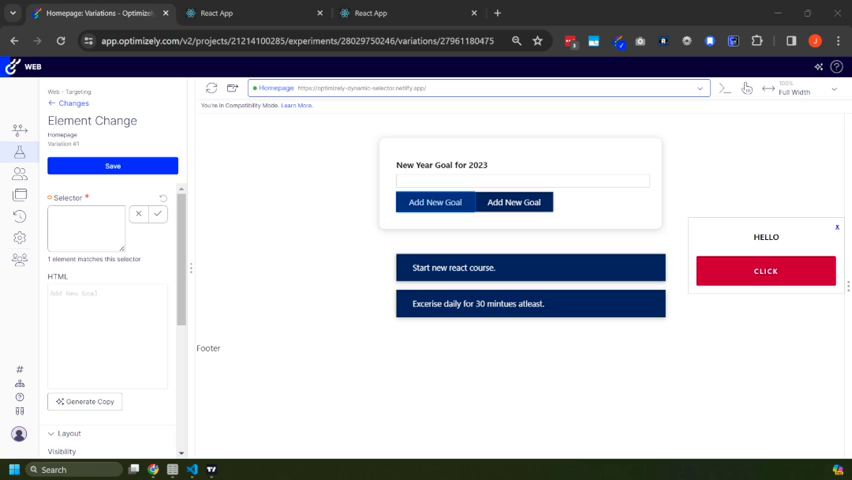
pyautogui.write('.footer')
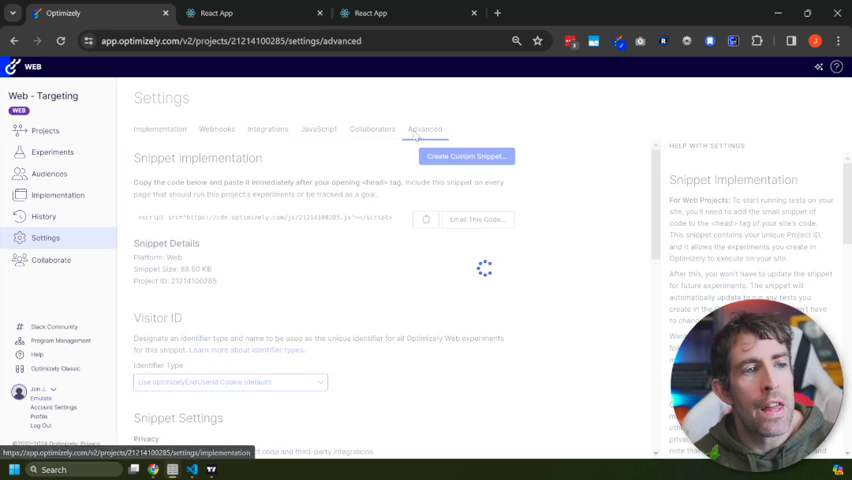
# Enable dynamic selector support in Advanced settings, then return to the Homepage experiment's Variations
pyautogui.click(424, 128)
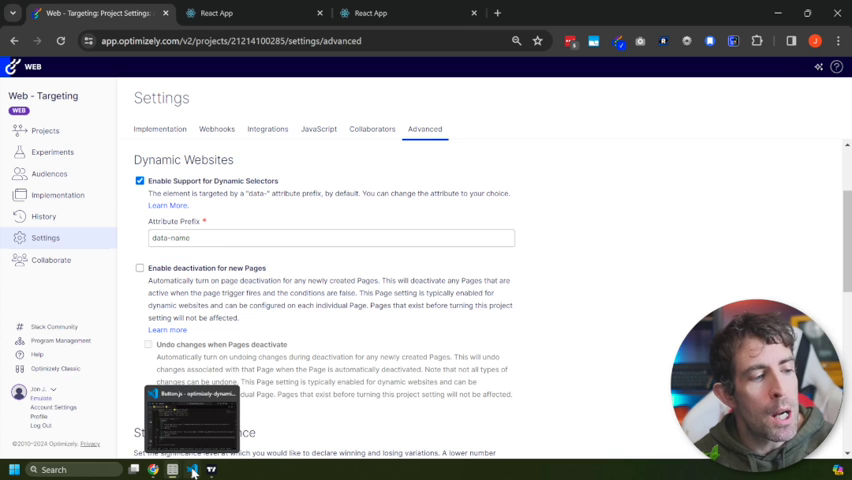
pyautogui.click(194, 470)
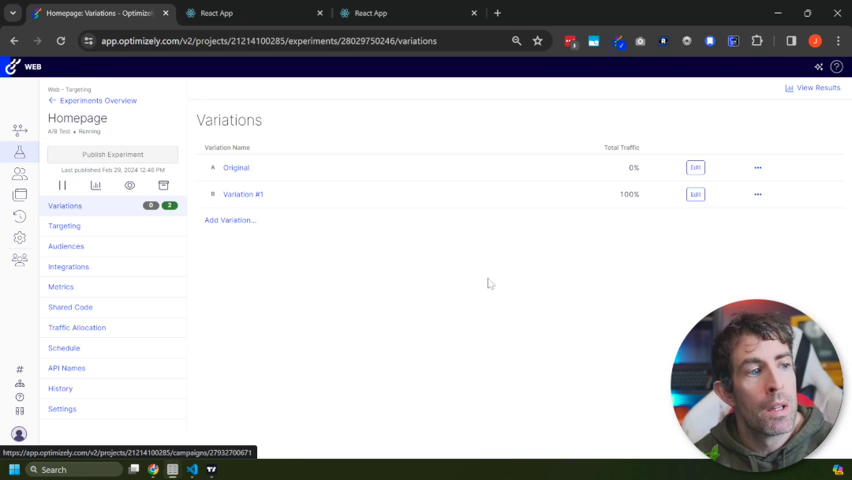
pyautogui.click(696, 194)
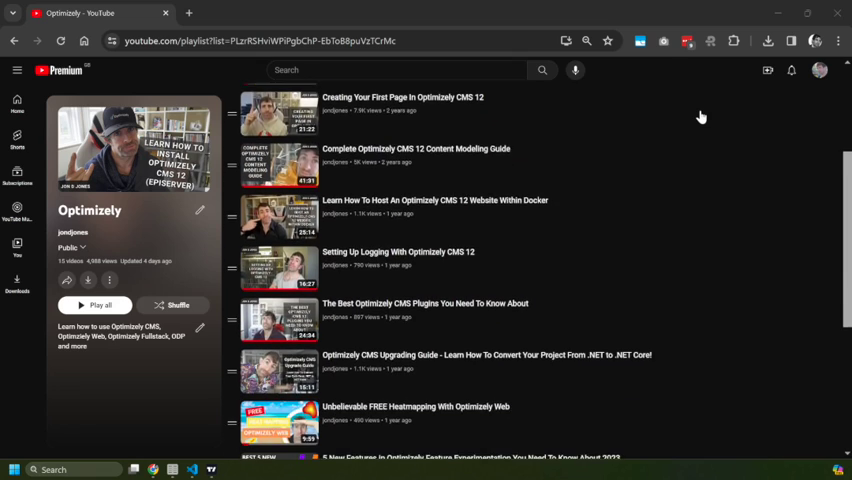
pyautogui.scroll(-3)
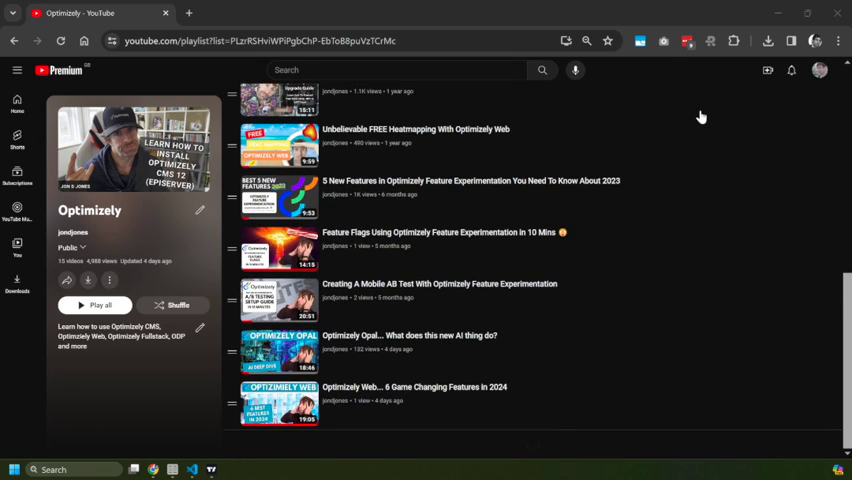
pyautogui.moveTo(700, 116)
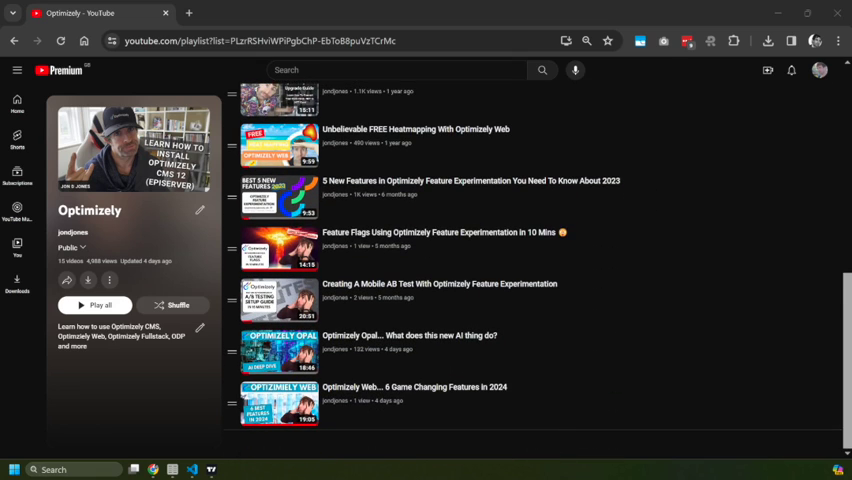